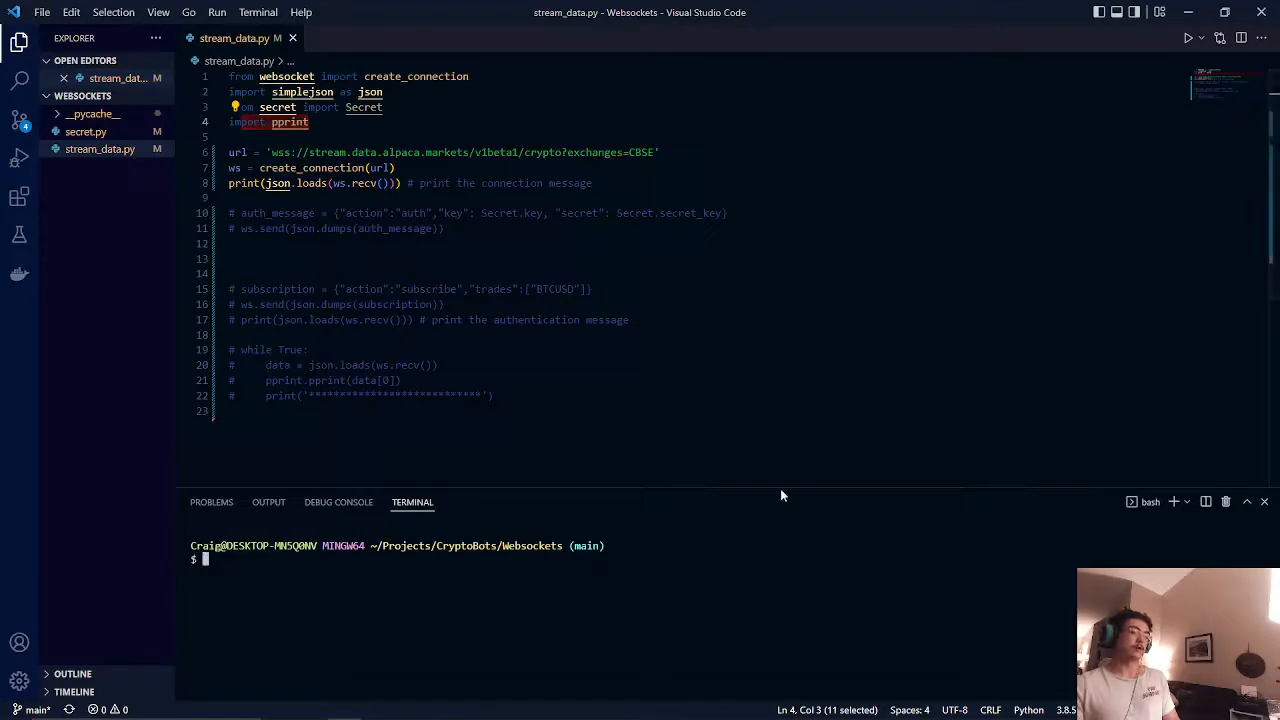
# Start pip install commands for websocket, simplejson and alpaca-trade-api in the terminal, then clear them.
pyautogui.write('p')
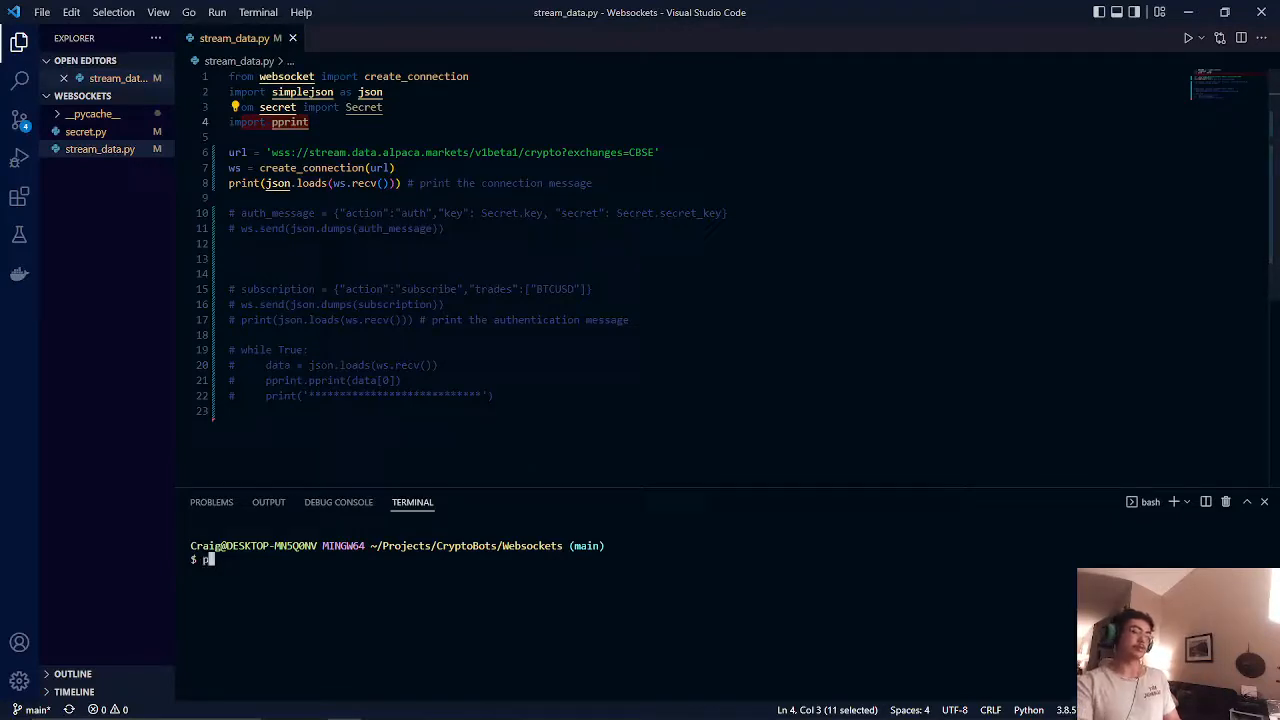
pyautogui.write('ip install')
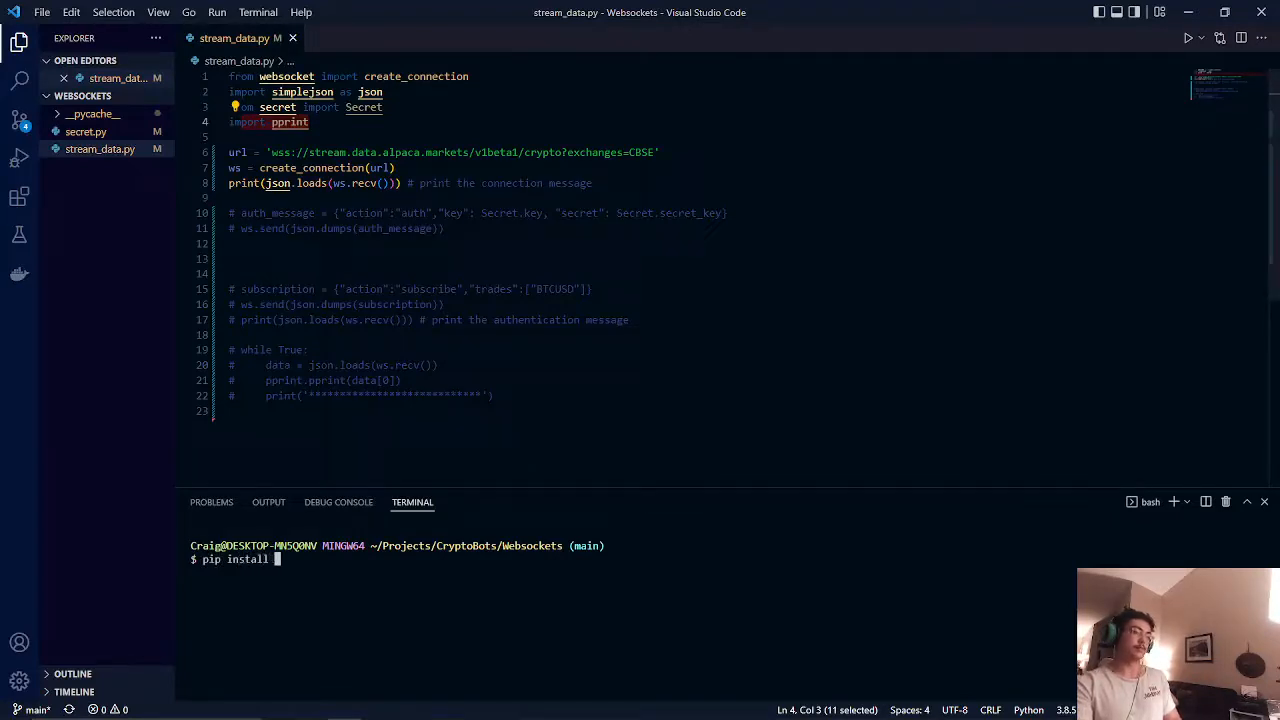
pyautogui.write('websocket')
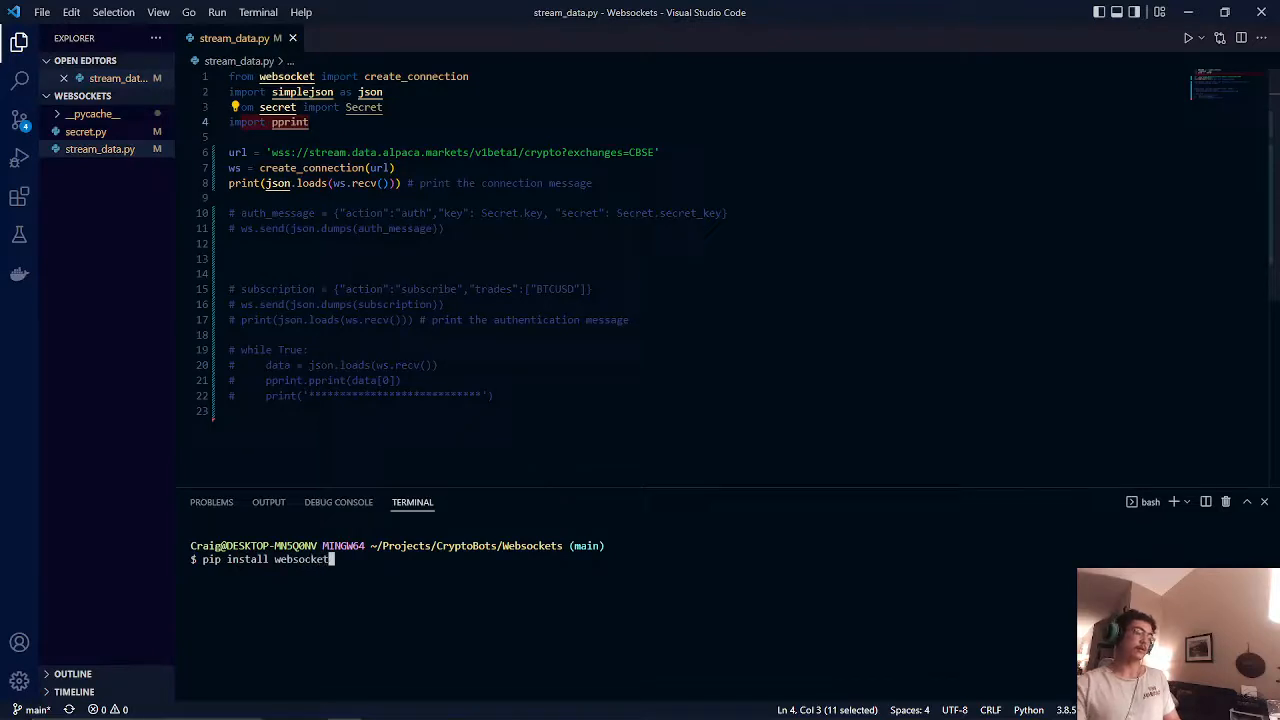
pyautogui.press('Backspace')
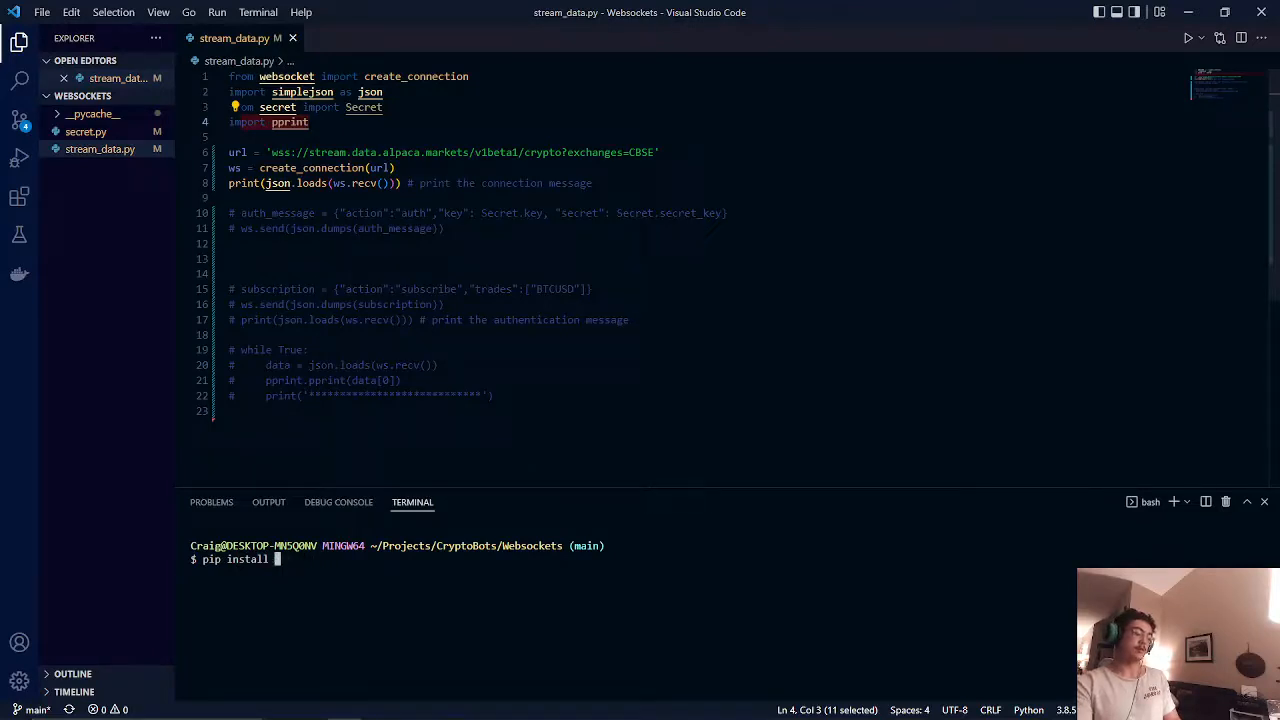
pyautogui.write('simplejson')
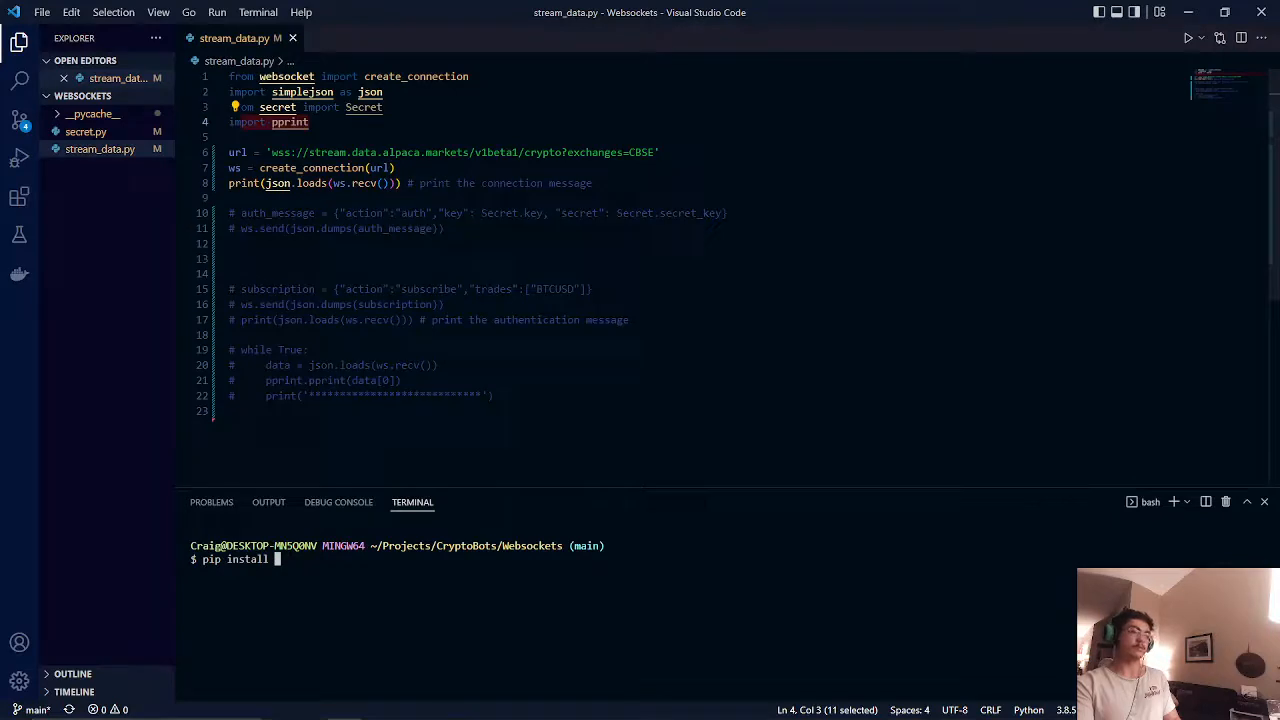
pyautogui.write('alpc')
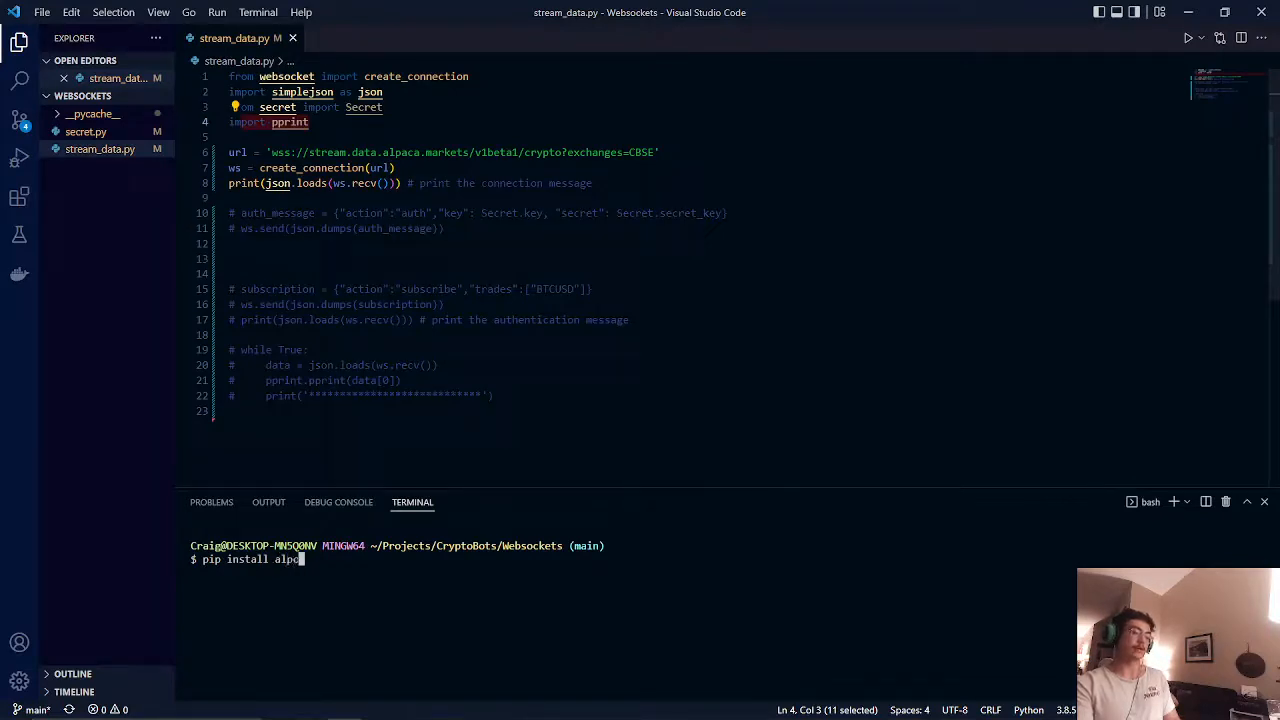
pyautogui.write('aca-trad')
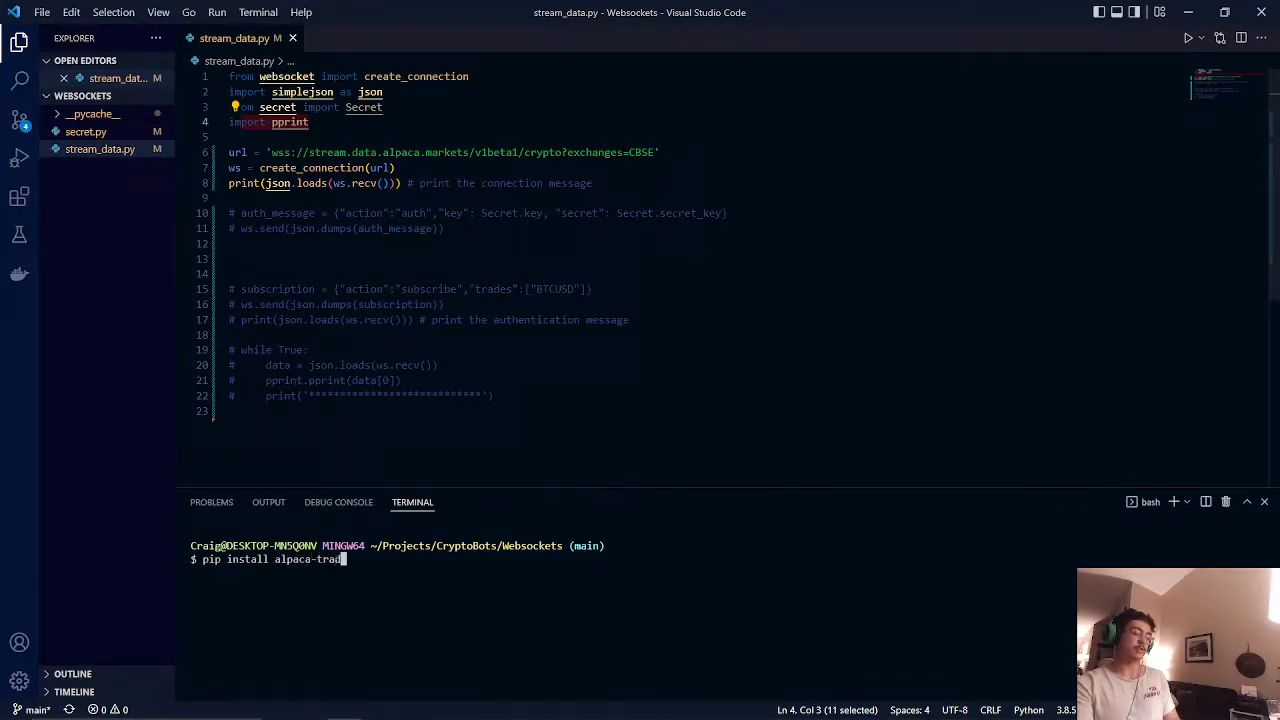
pyautogui.write('e-api')
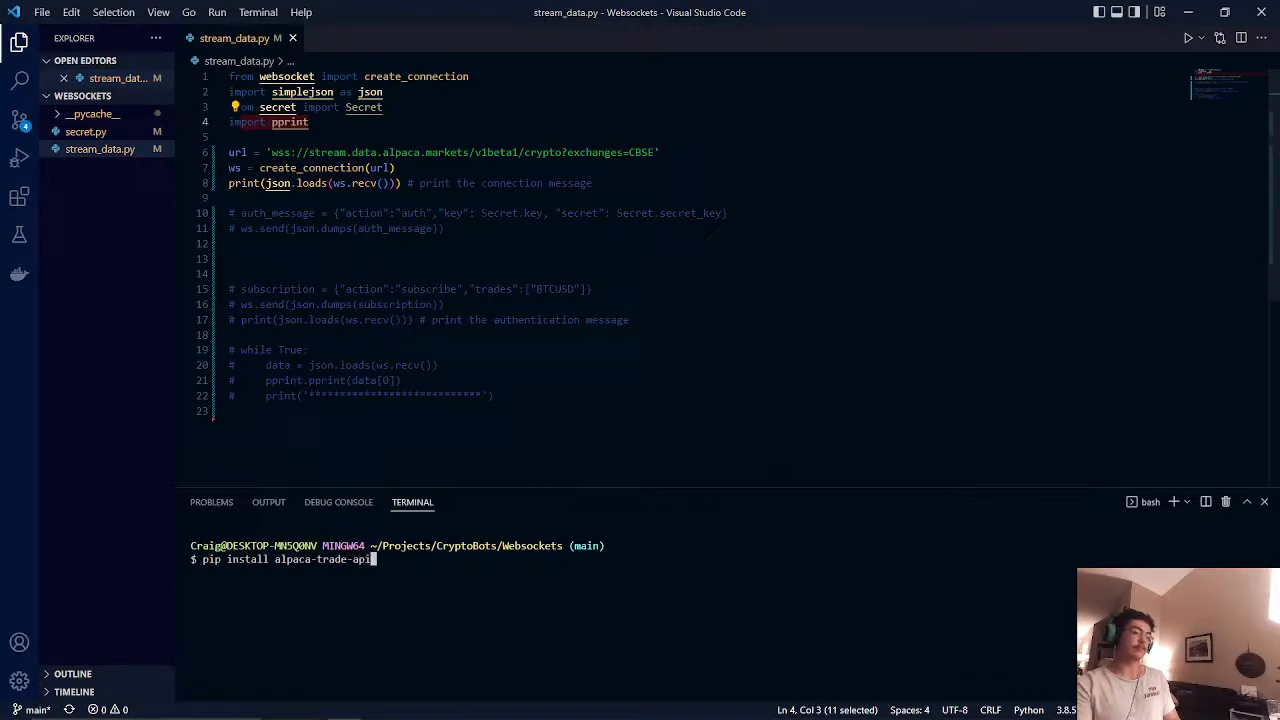
pyautogui.press('Backspace')
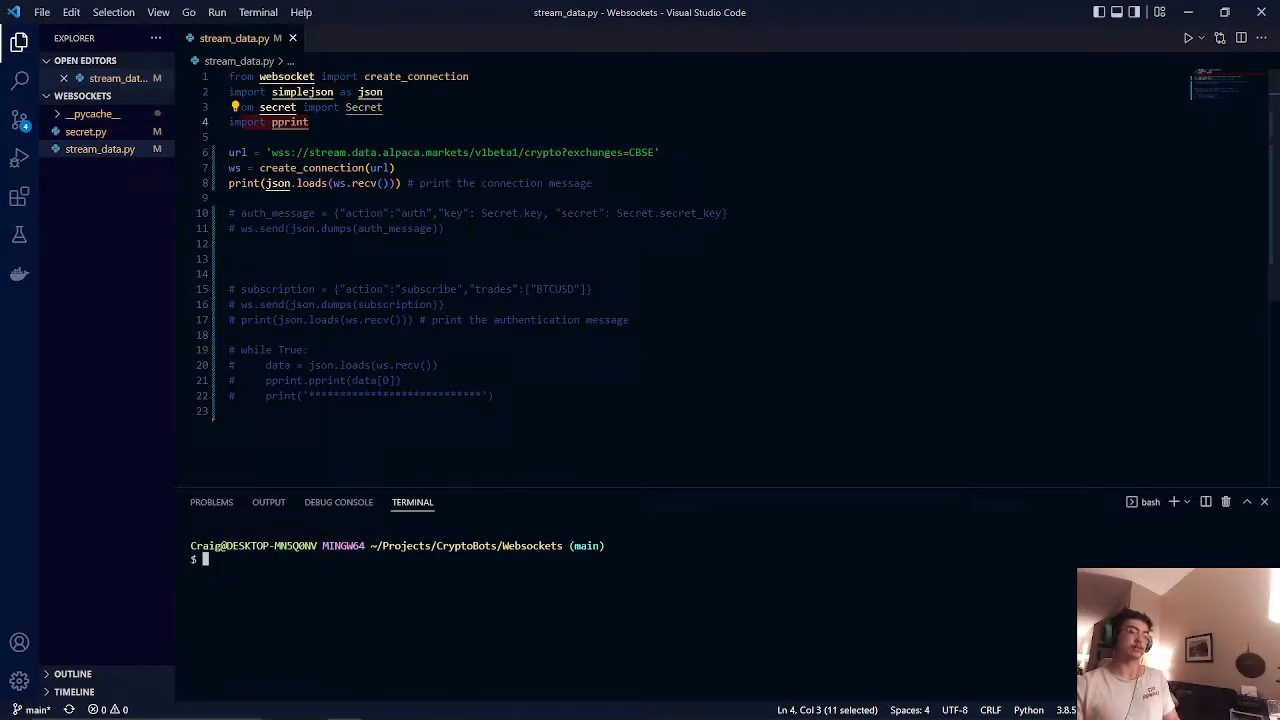
pyautogui.moveTo(696, 504)
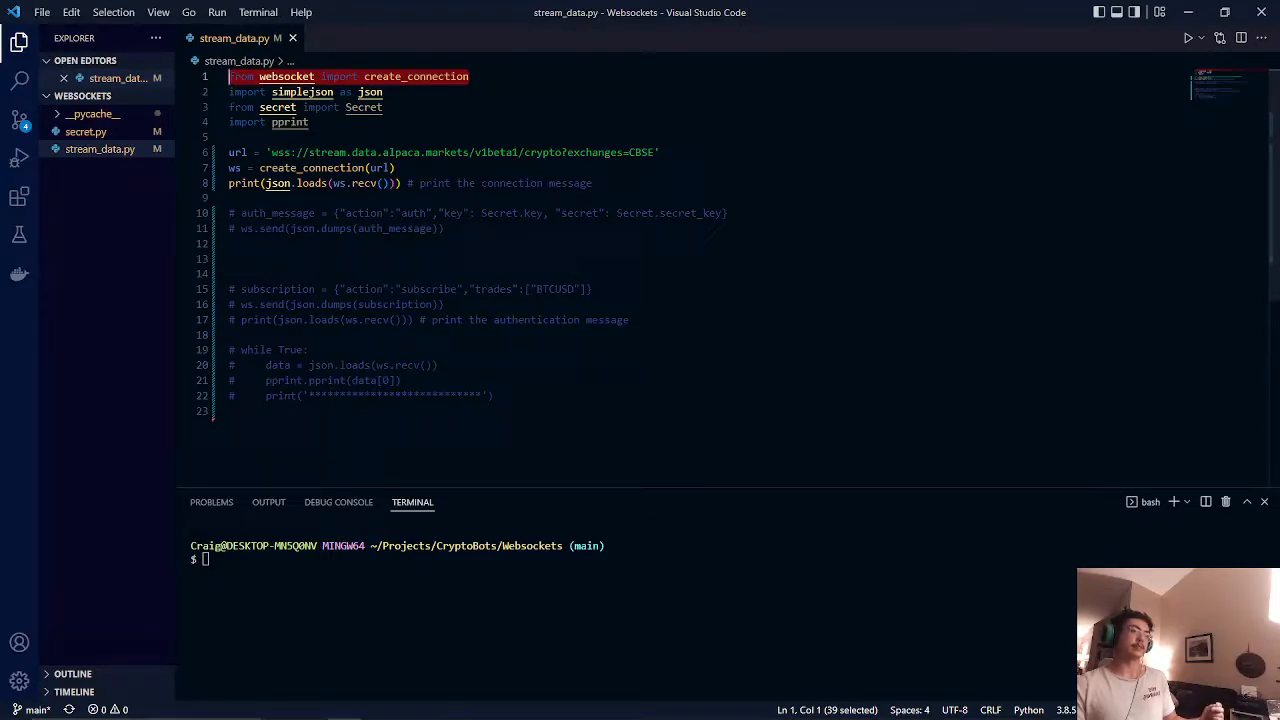
# Copy the crypto stream URL wss://stream.data.alpaca.markets/v1beta1/crypto from Alpaca Docs and return to VS Code.
pyautogui.click(302, 92)
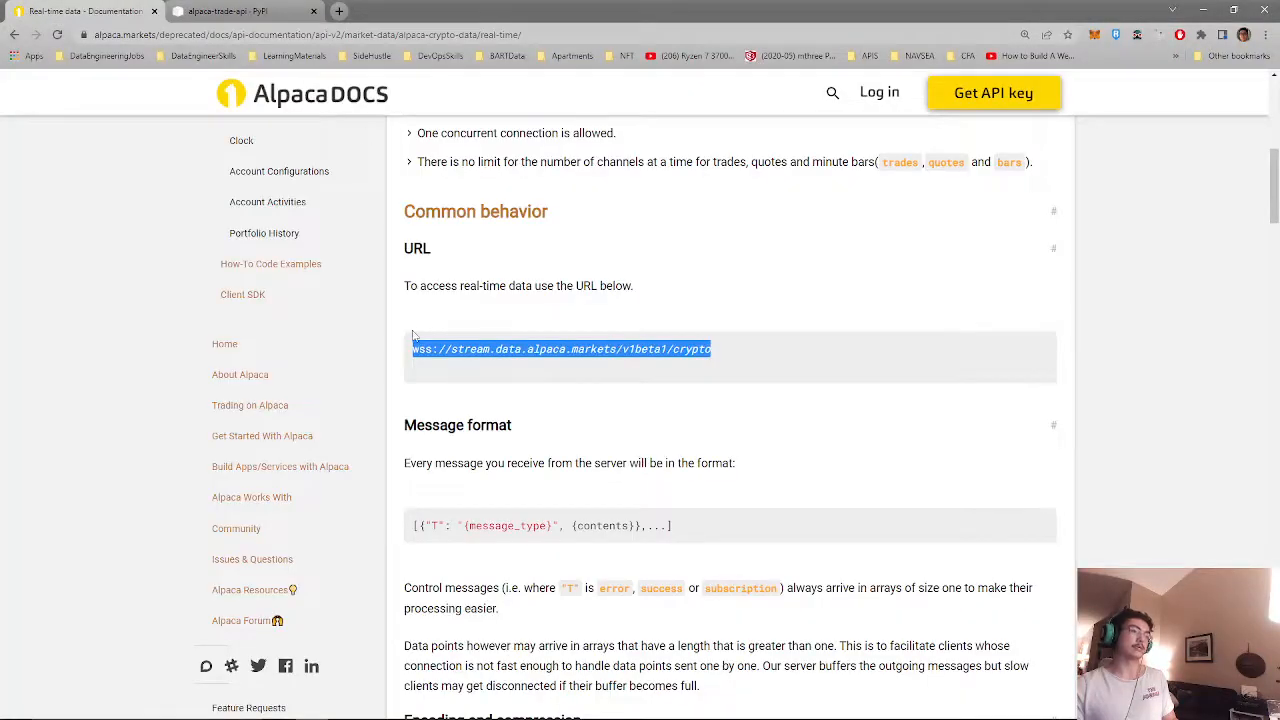
pyautogui.moveTo(746, 348)
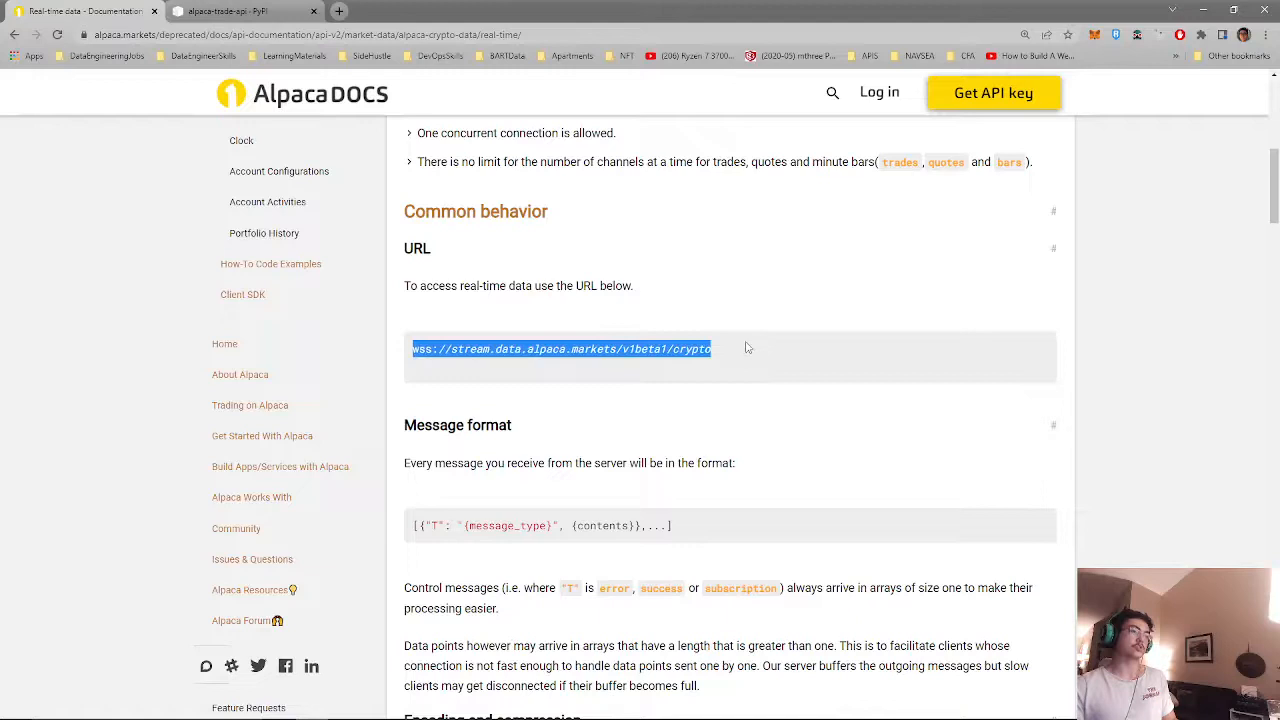
pyautogui.moveTo(736, 408)
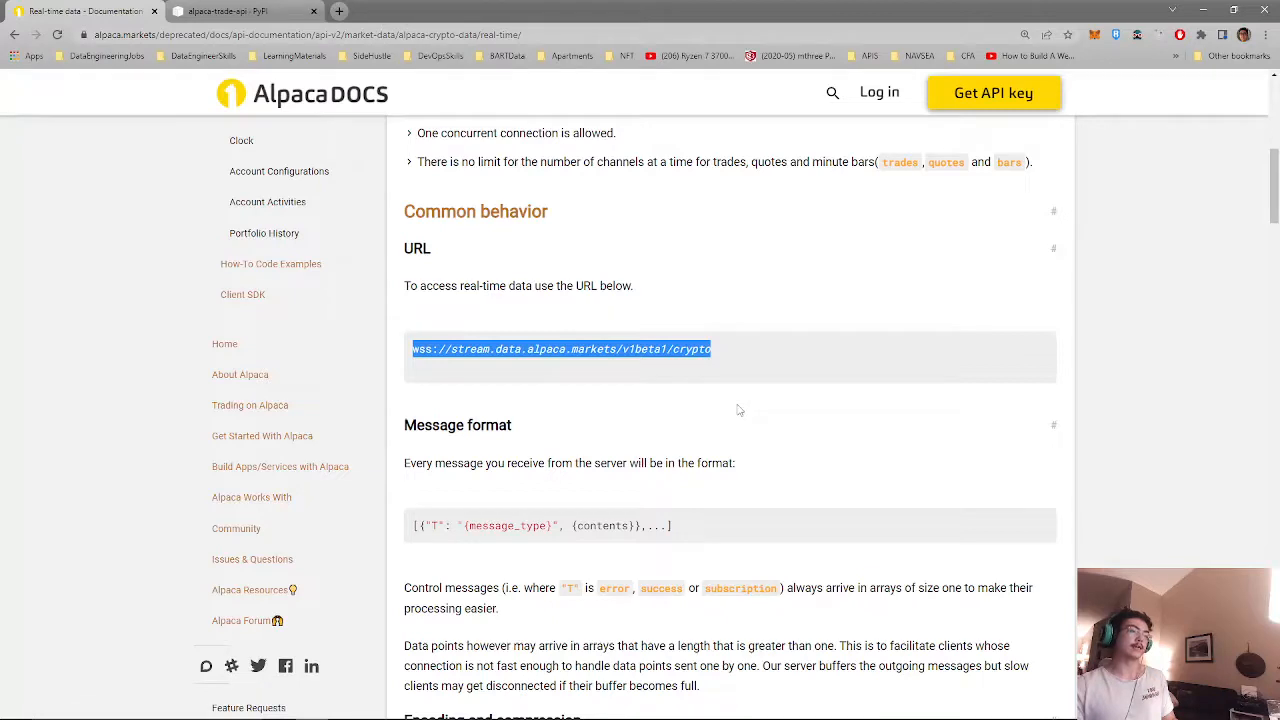
pyautogui.press('alt+tab')
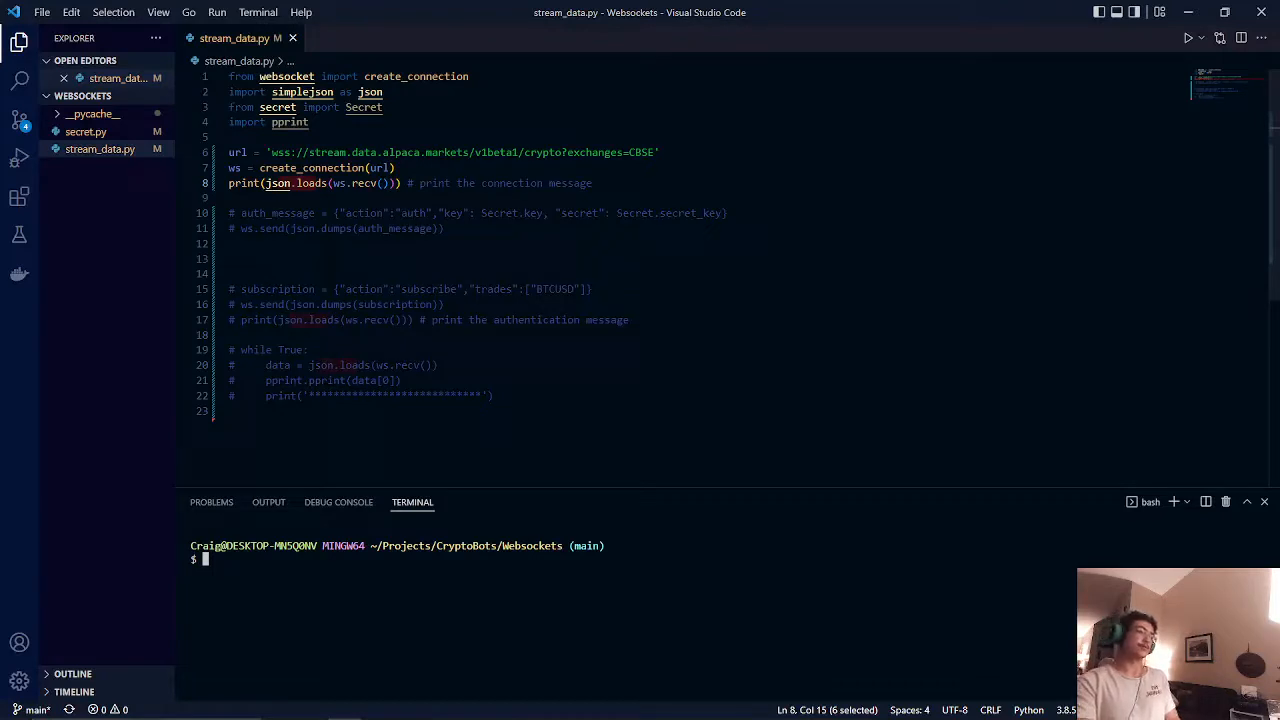
# Begin a python command in the terminal to run stream_data.py.
pyautogui.write('python stream_data.py')
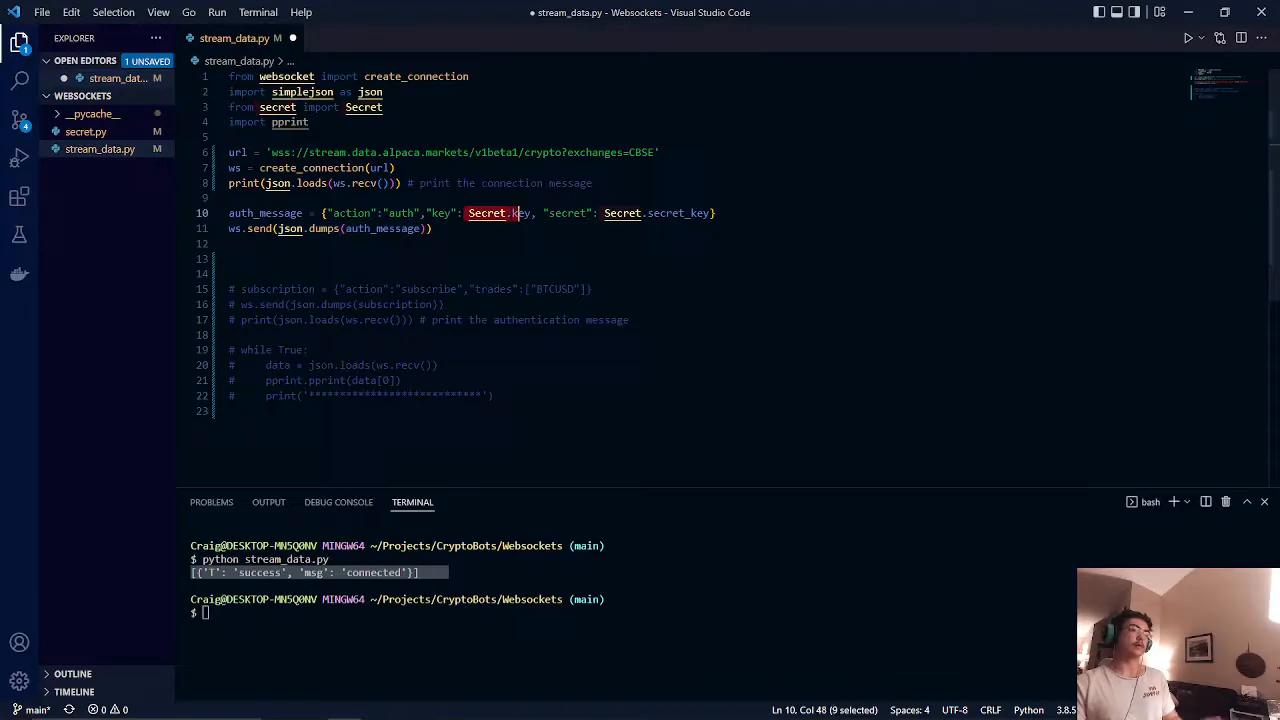
# Save stream_data.py with the auth_message carrying Secret.key and Secret.secret_key.
pyautogui.press('ctrl+s')
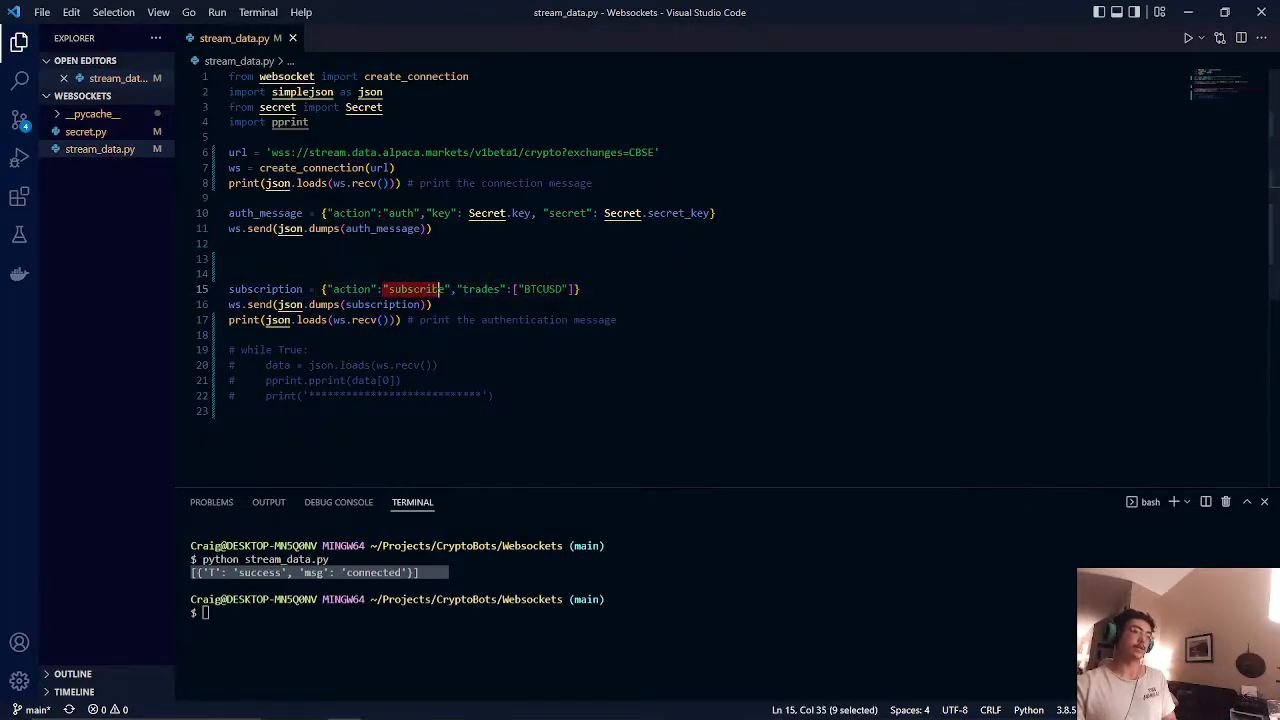
# Select the subscription action text to change it to lowercase "subscribe".
pyautogui.press('shift+right')
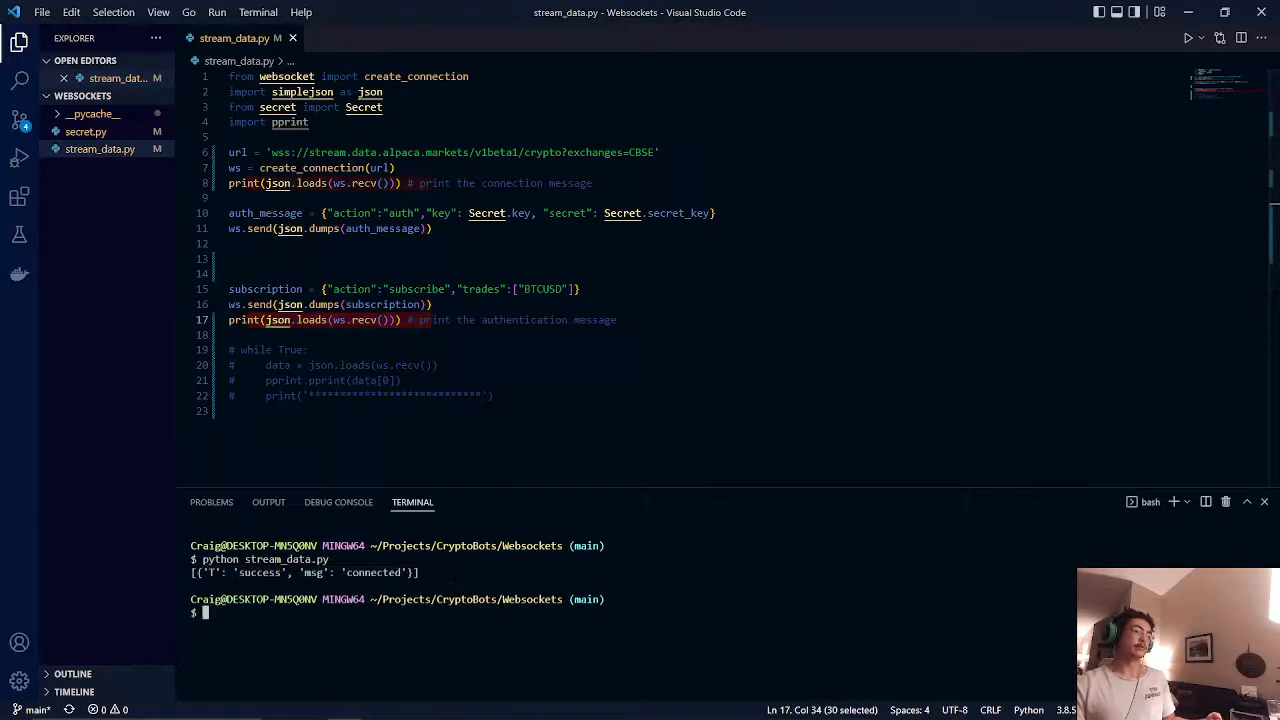
# Run python stream_data.py to get connected and authenticated messages.
pyautogui.write('python')
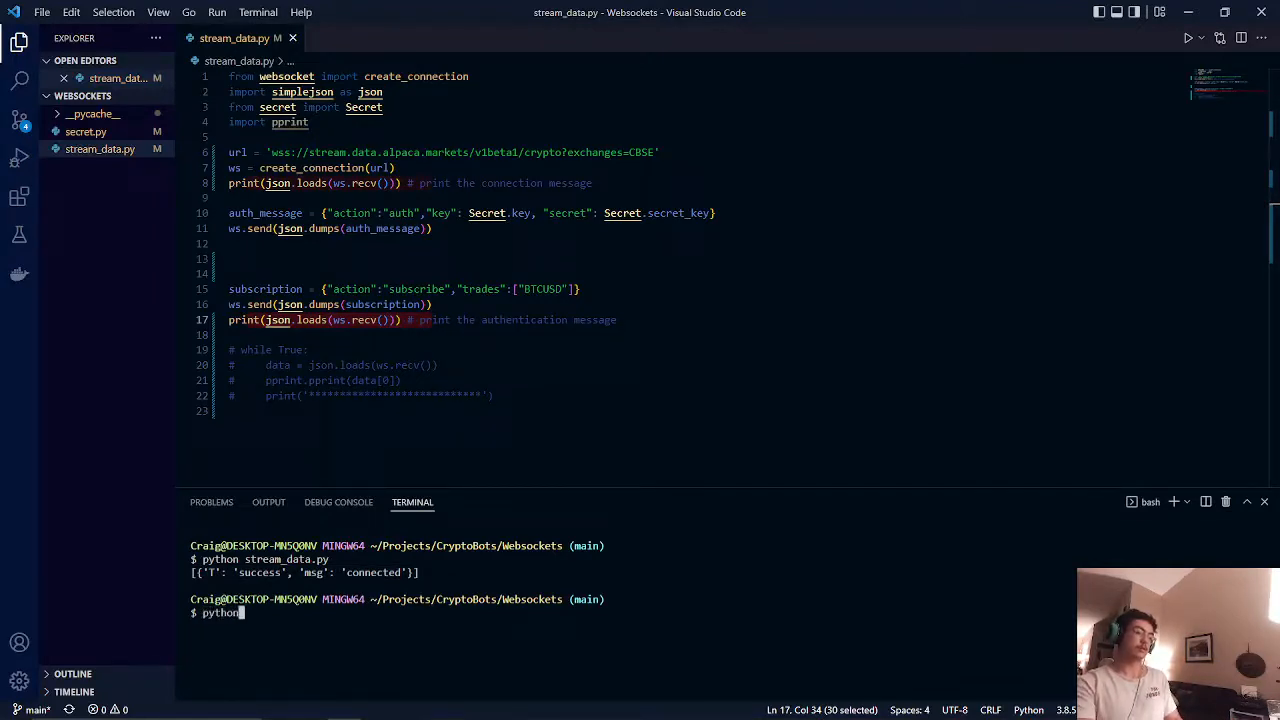
pyautogui.press('Return')
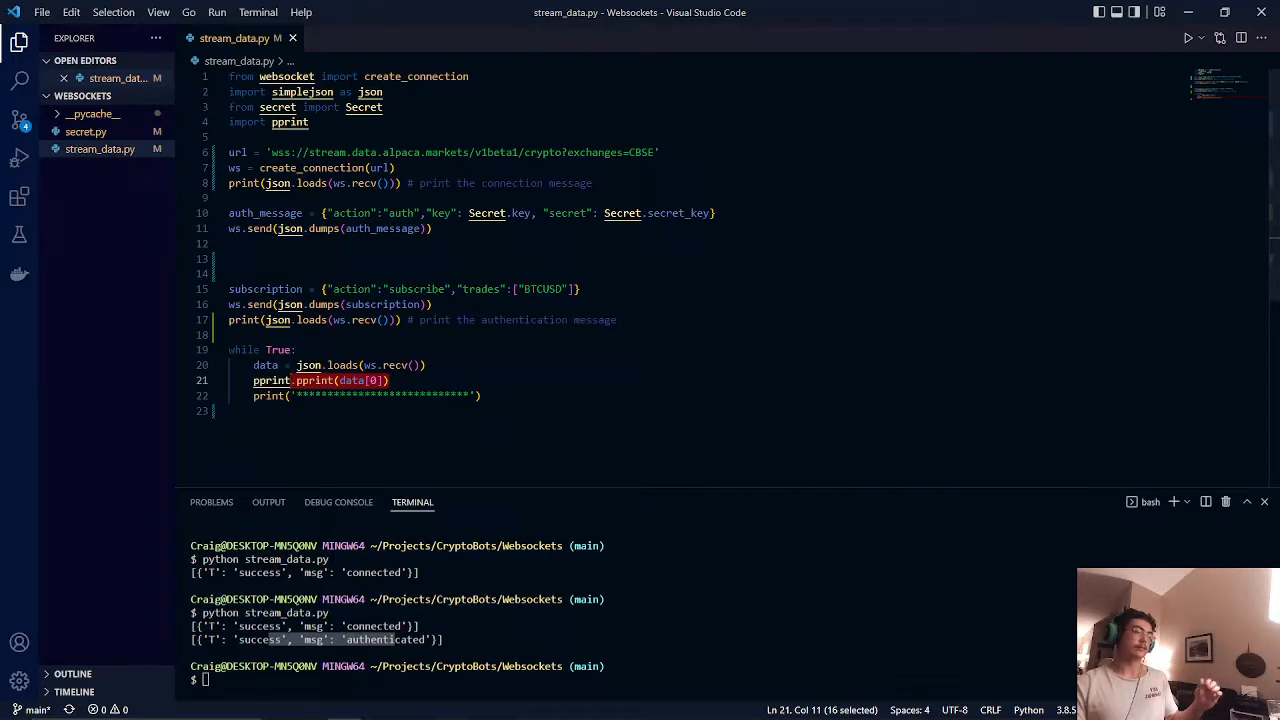
# Run python stream_data.py so live BTCUSD trades stream, then enlarge the terminal to see the output.
pyautogui.write('p')
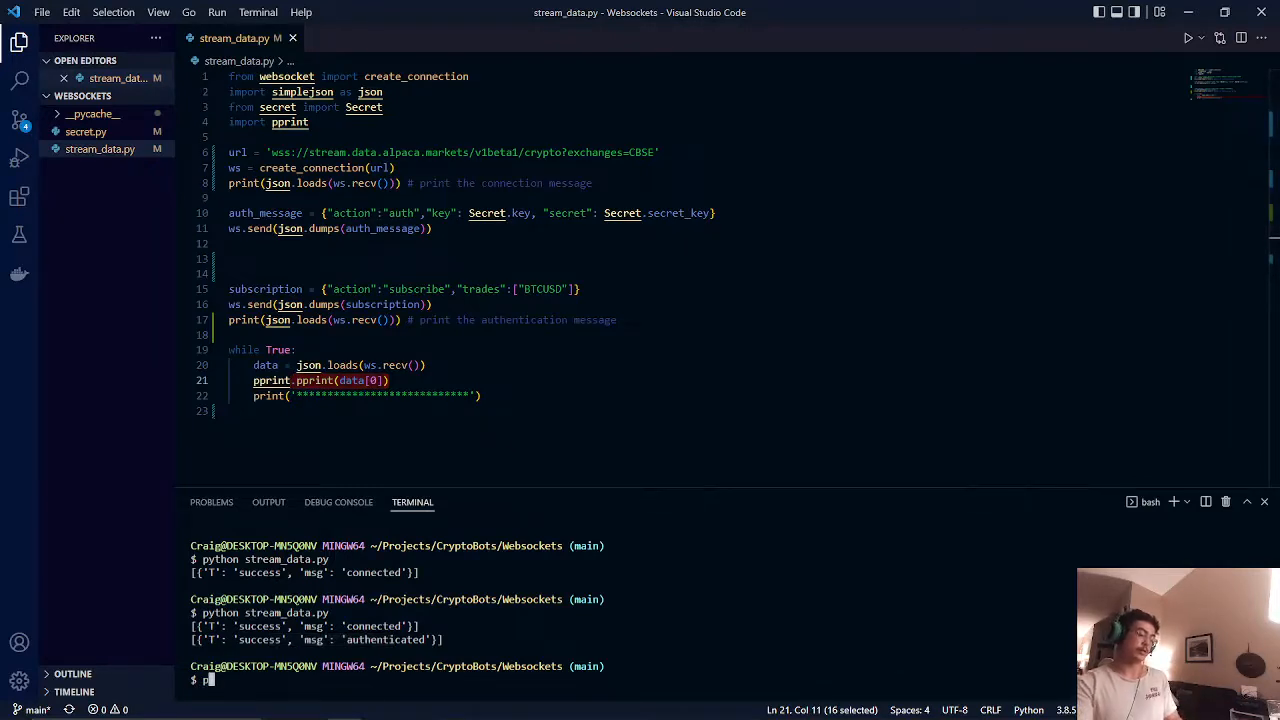
pyautogui.write('python stream_data.py')
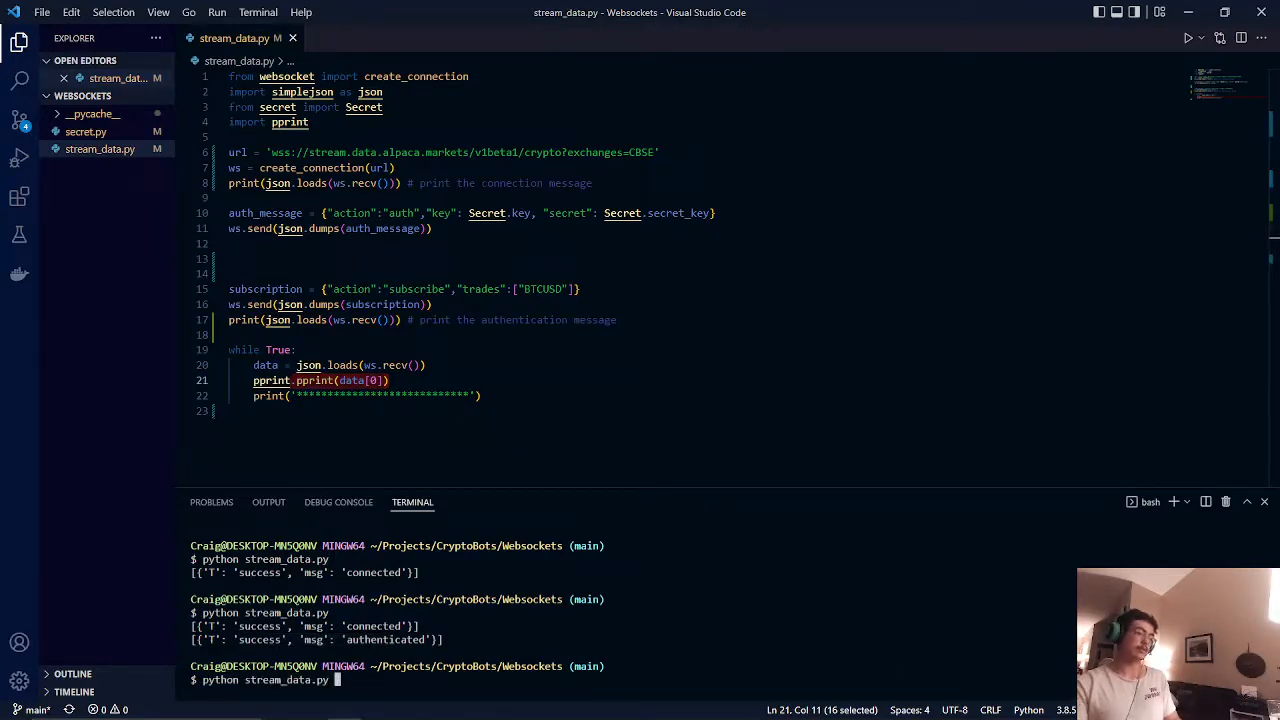
pyautogui.press('Return')
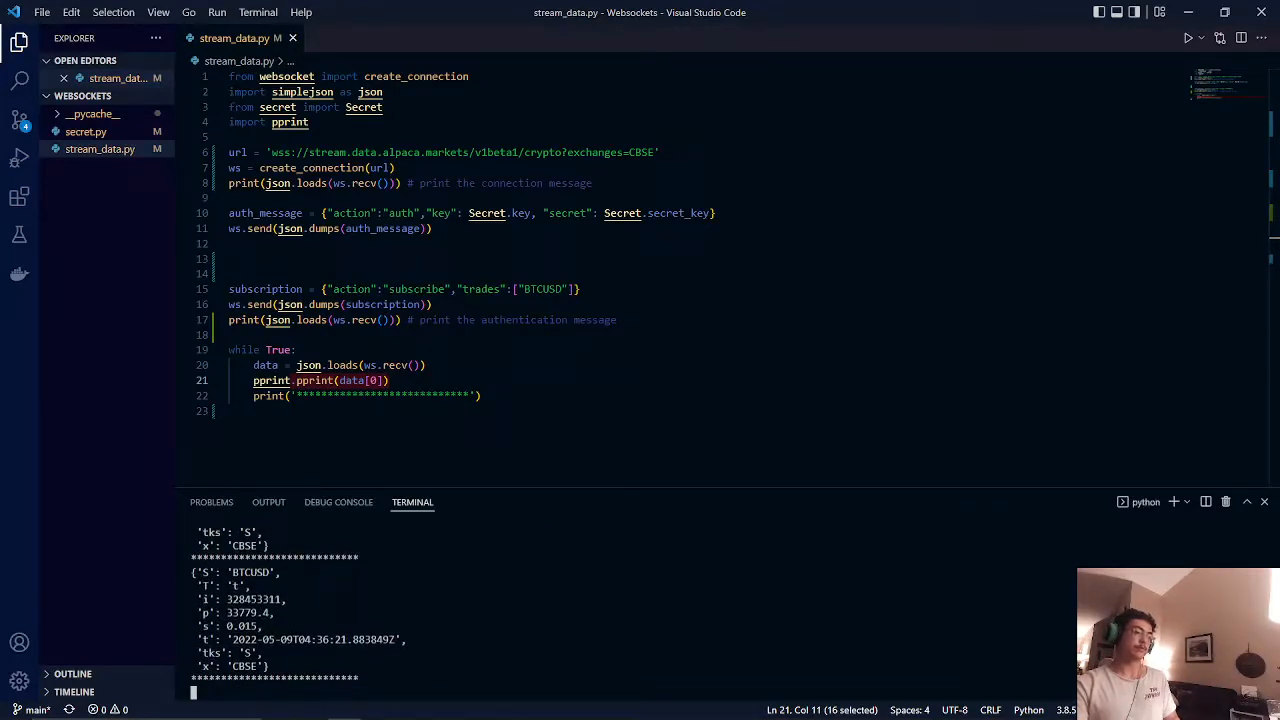
pyautogui.press('ctrl+c')
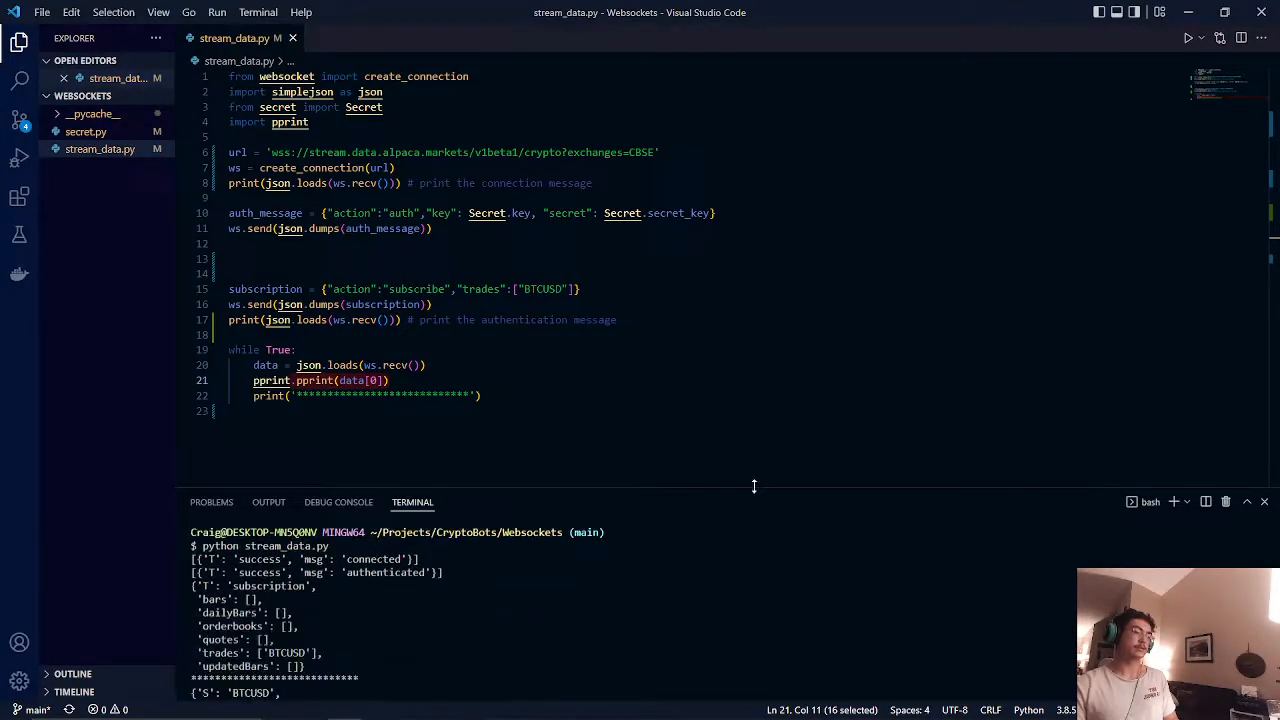
pyautogui.moveTo(754, 486); pyautogui.dragTo(772, 384)
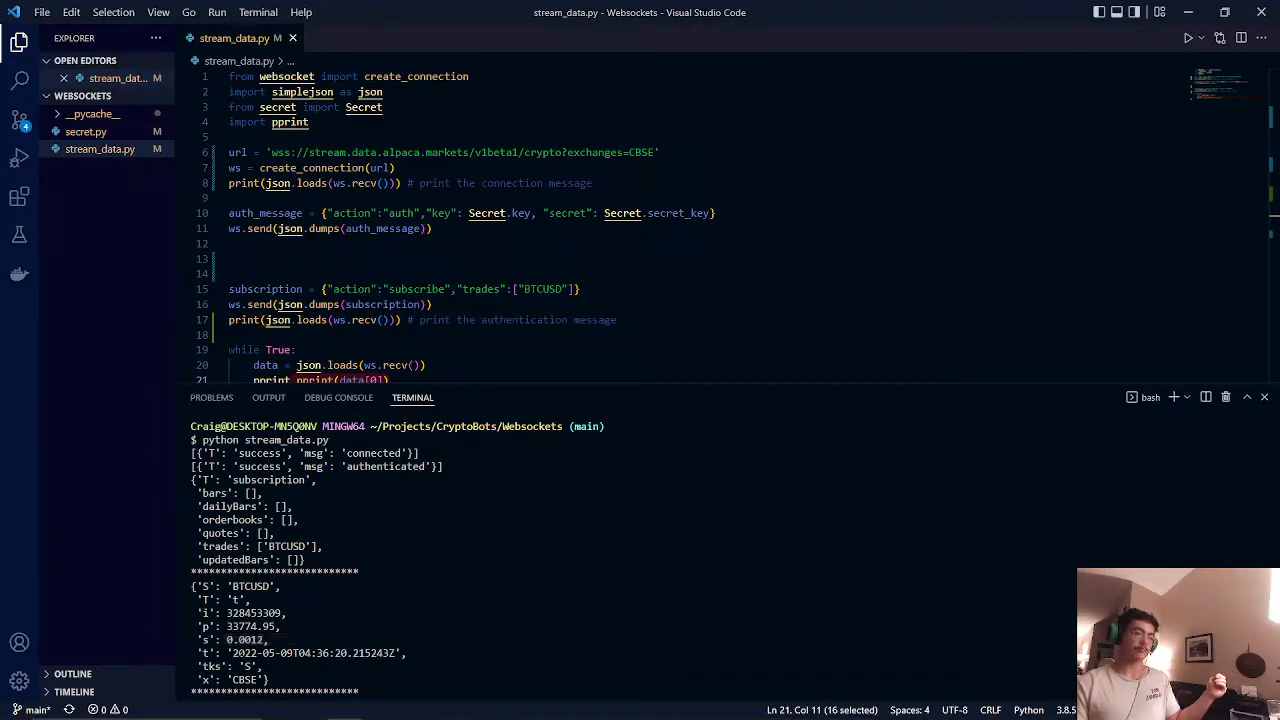
# Stop the running trade stream, leaving a KeyboardInterrupt traceback at the prompt.
pyautogui.doubleClick(318, 652)
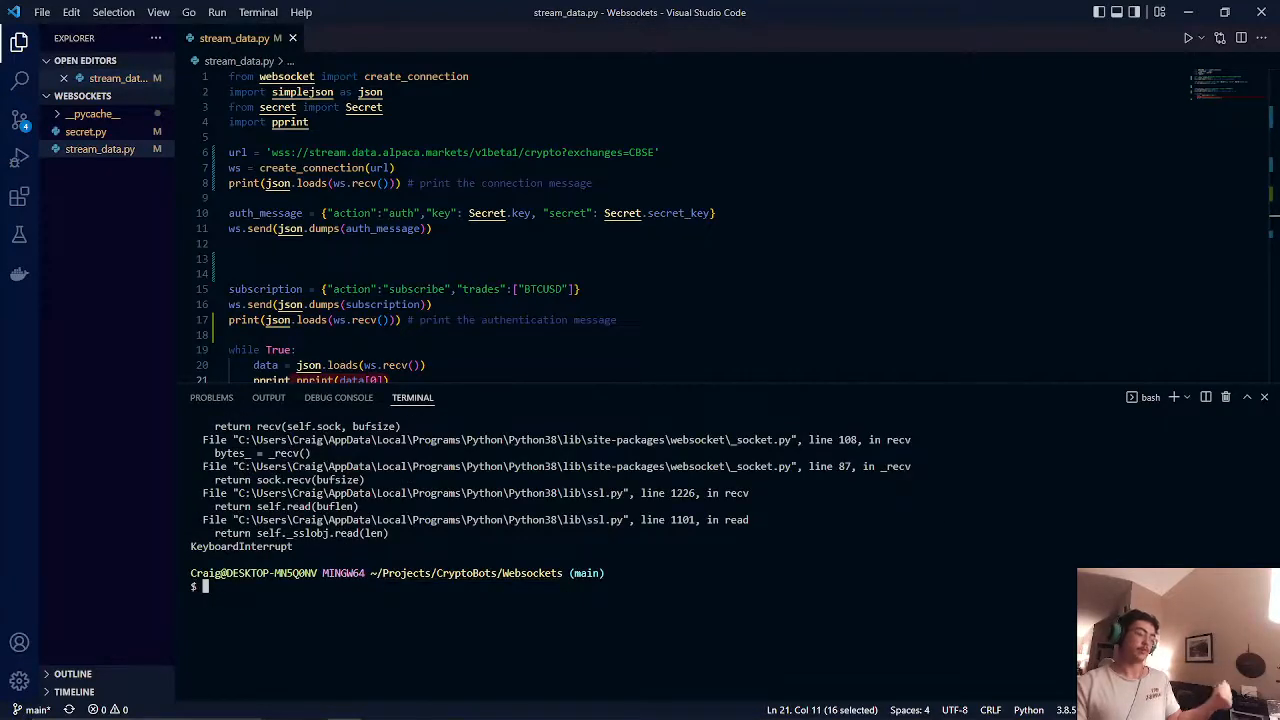
# Relaunch python stream_data.py so the terminal continuously prints streamed BTCUSD trade JSON.
pyautogui.write('python st')
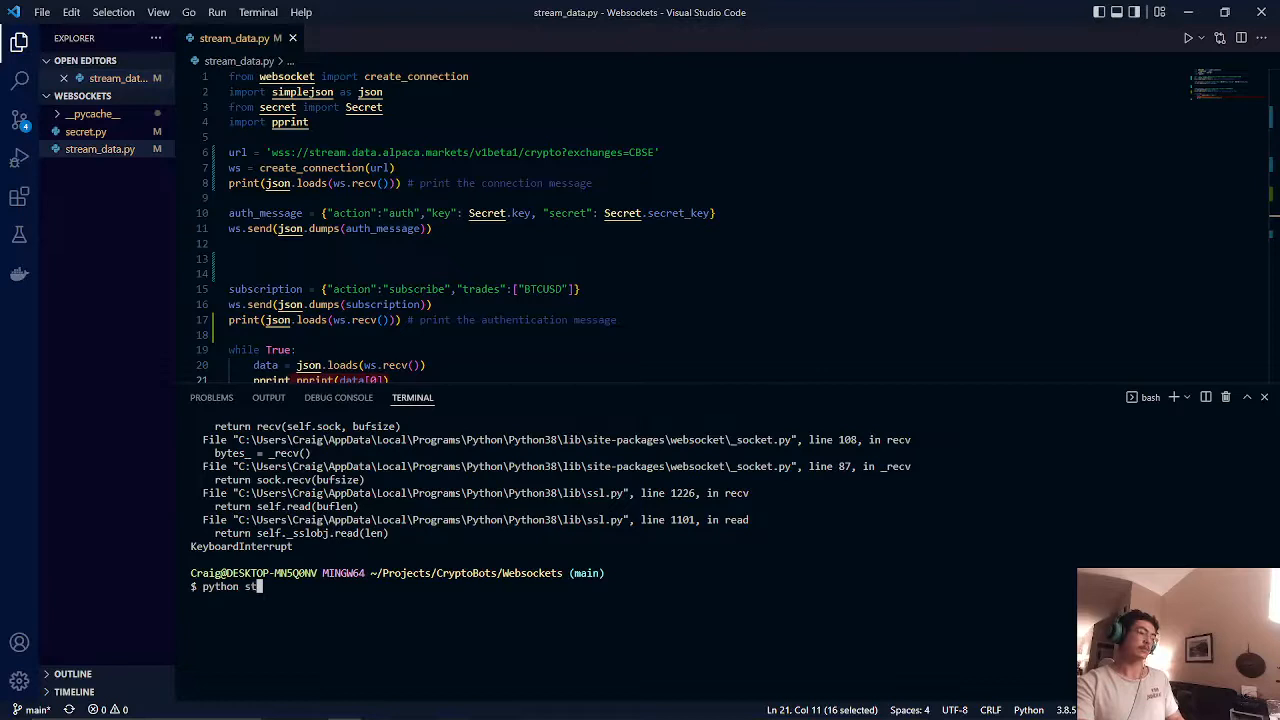
pyautogui.press('Return')
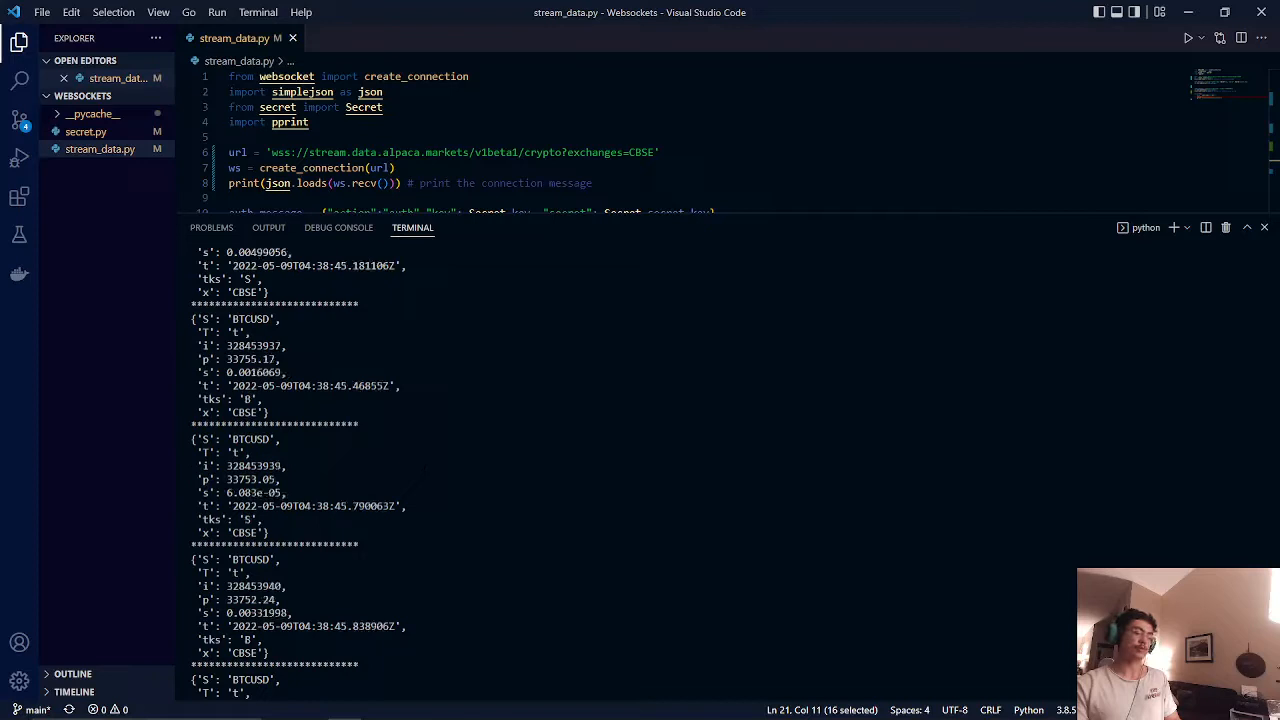
pyautogui.scroll(-3)
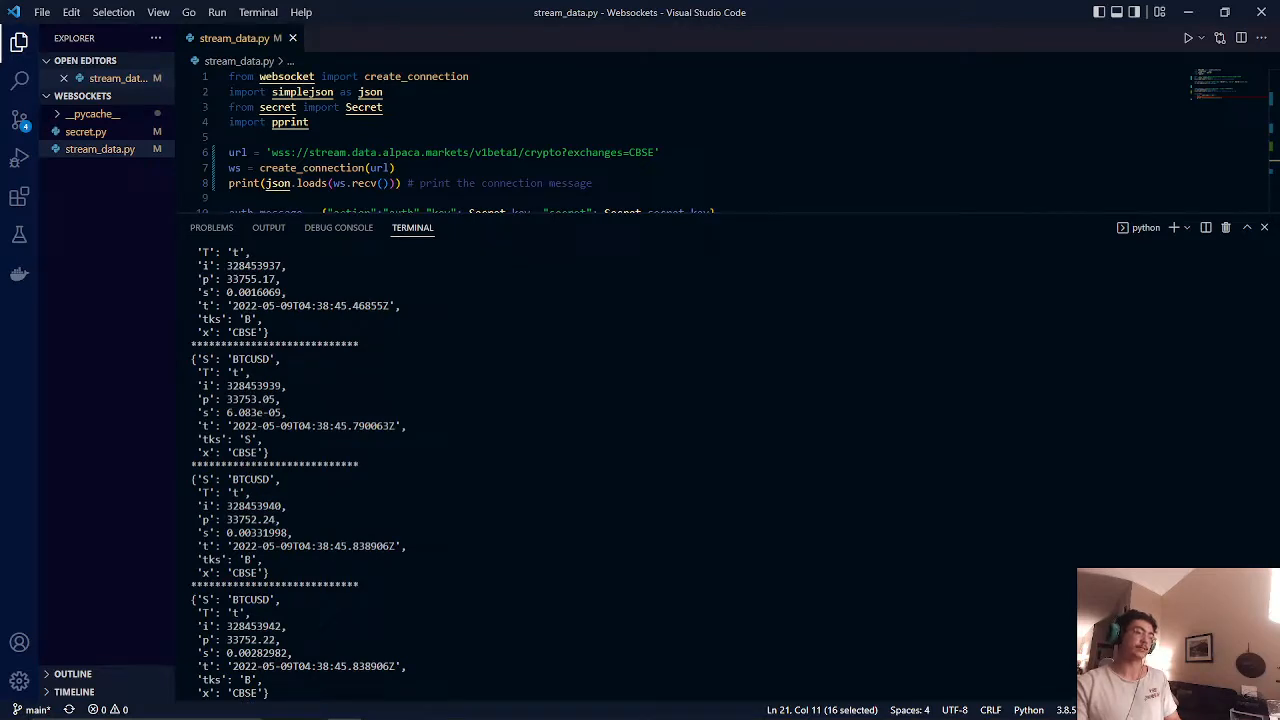